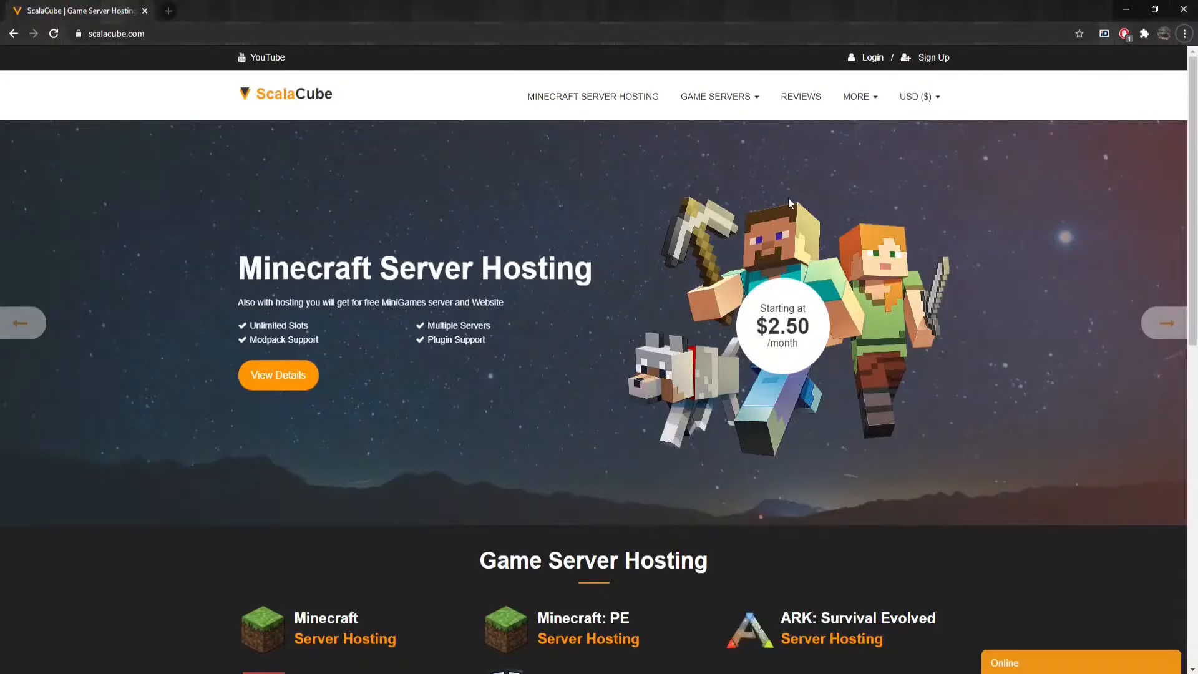
pyautogui.moveTo(871, 56)
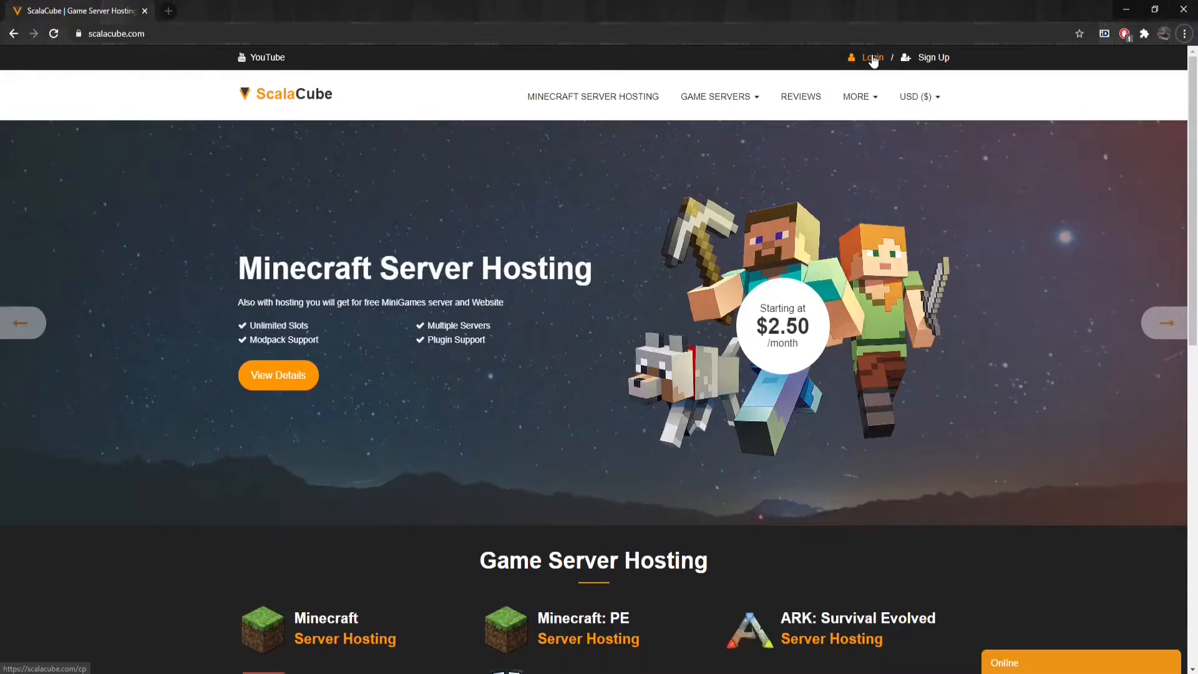
# Log in from the ScalaCube home page to reach the Control Panel's Servers list.
pyautogui.click(870, 57)
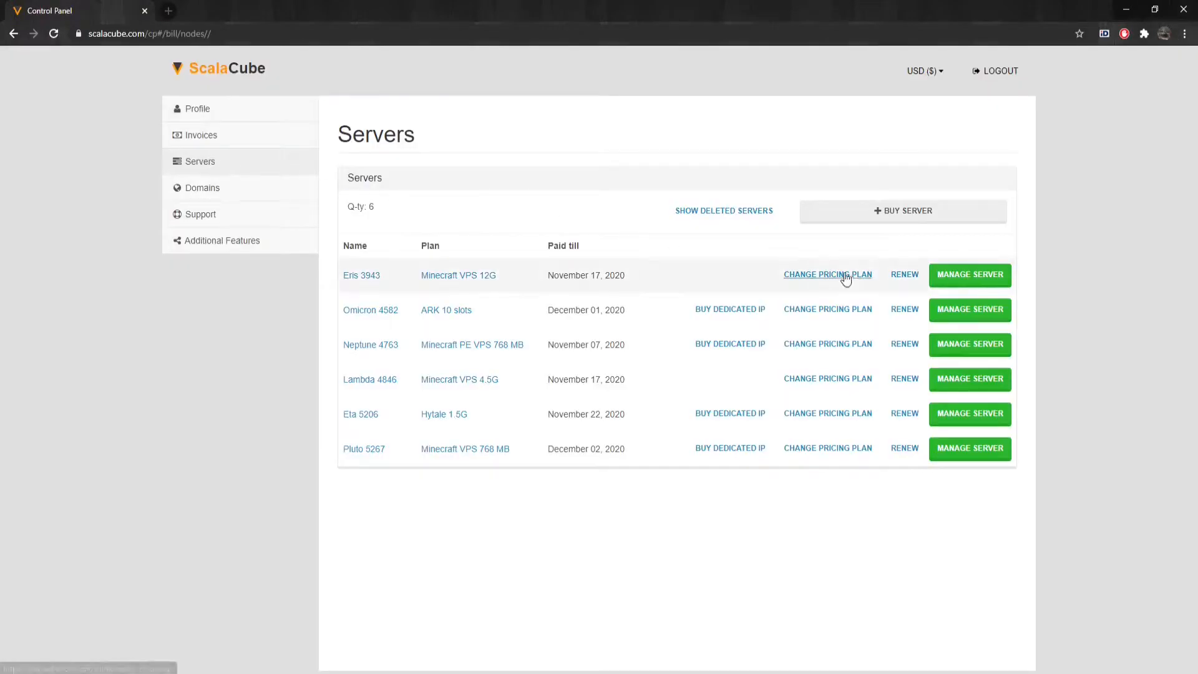
# Open Eris 3943's Minecraft server settings and edit server.properties, selecting allow-flight's false value.
pyautogui.click(969, 274)
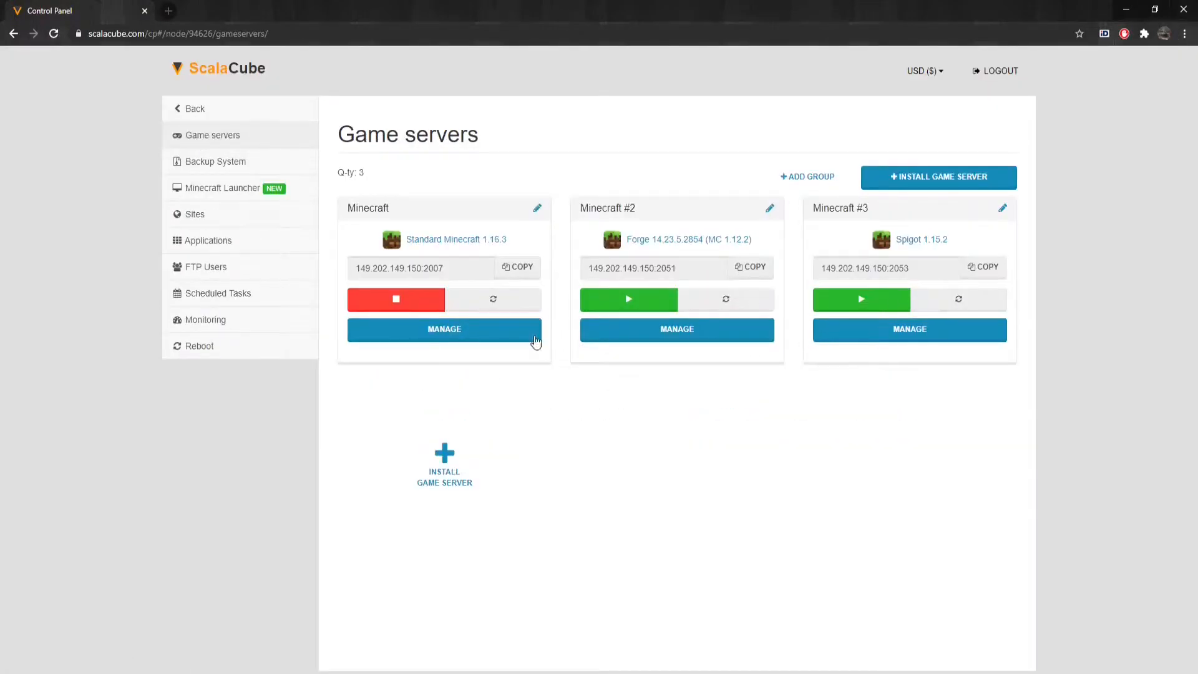
pyautogui.click(443, 329)
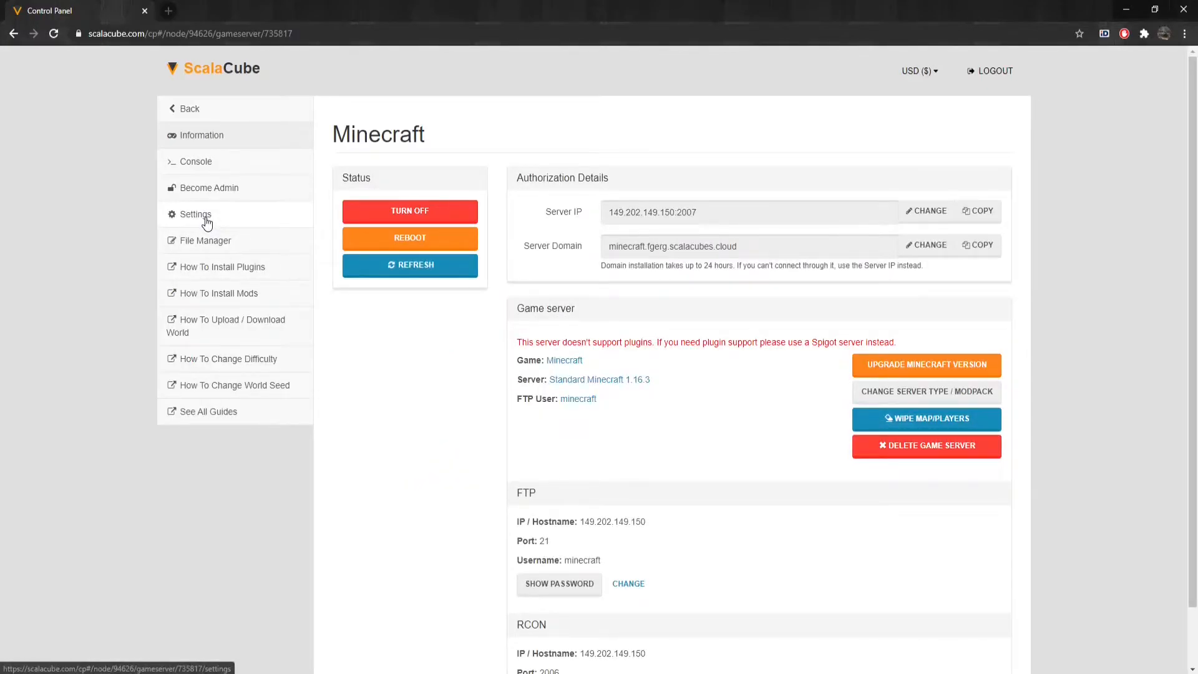
pyautogui.click(196, 214)
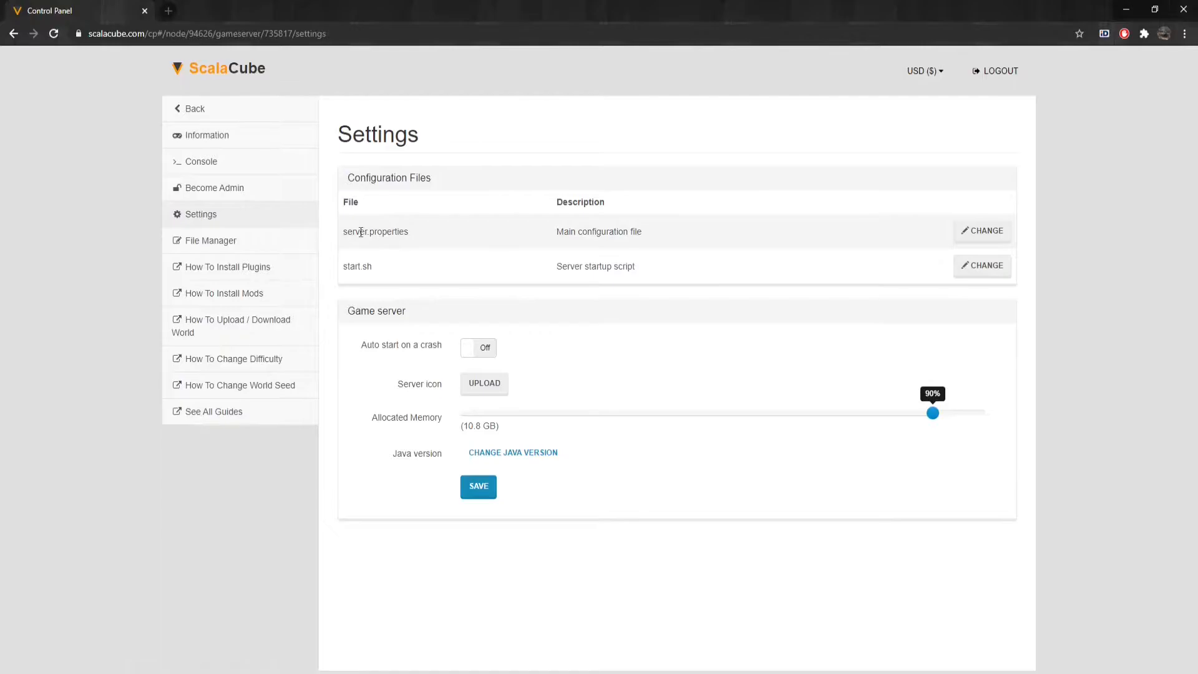
pyautogui.click(982, 231)
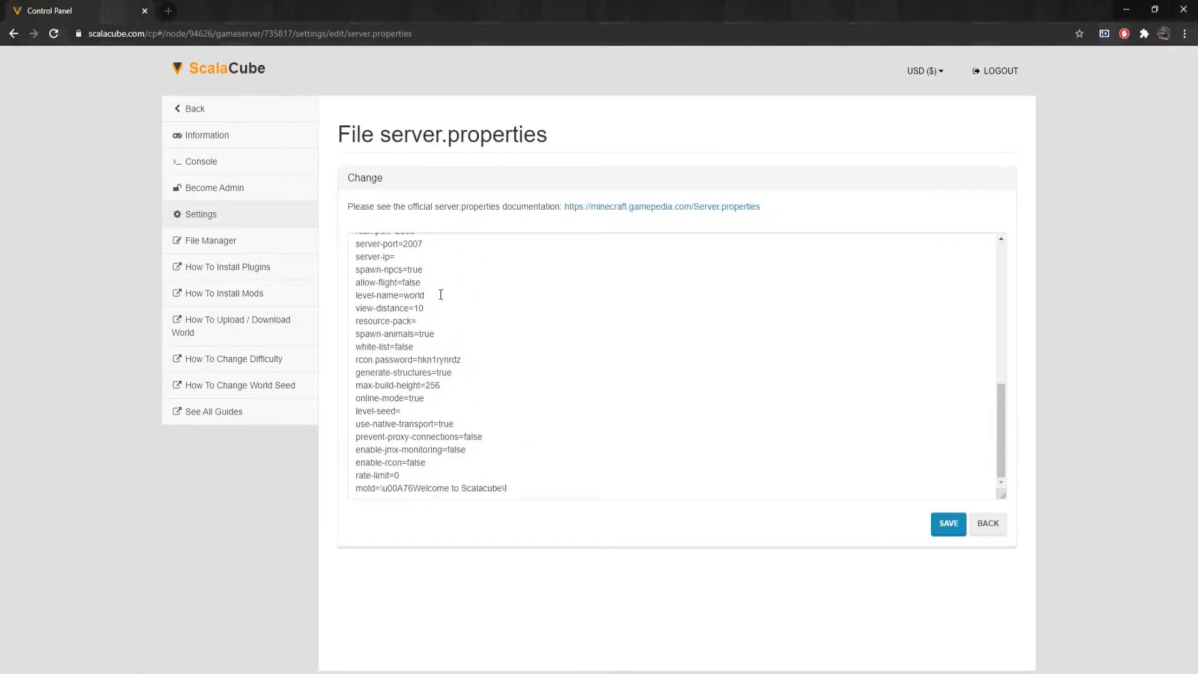
pyautogui.doubleClick(411, 282)
pyautogui.write('tru')
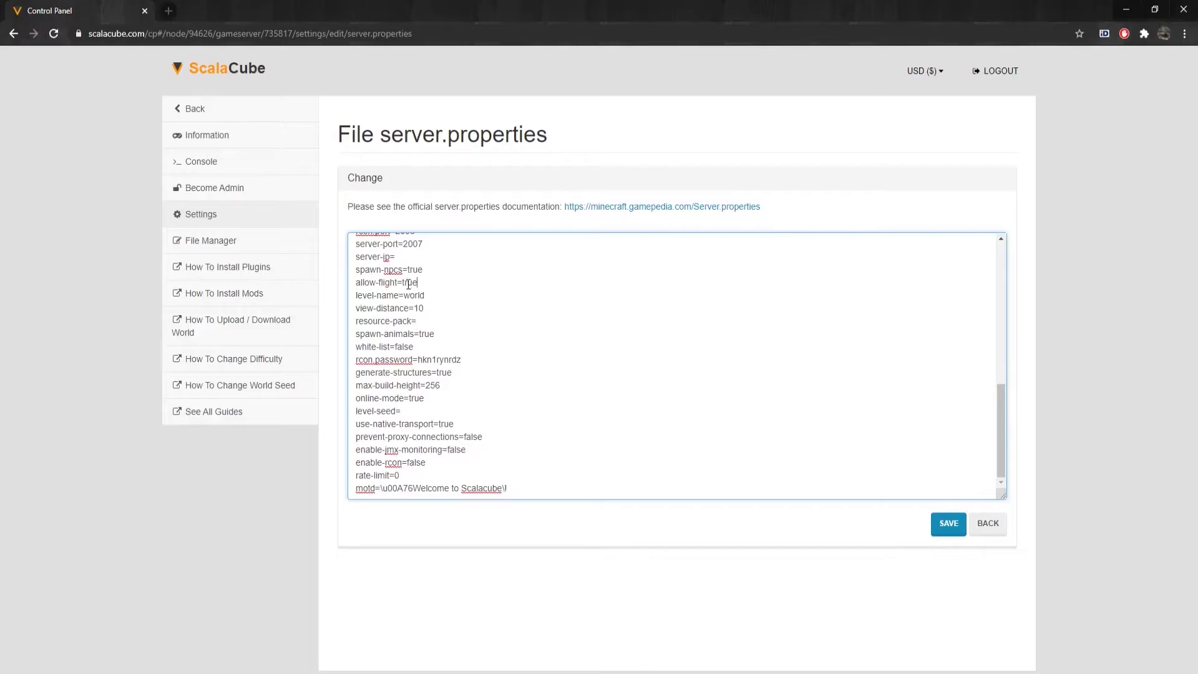
# Save server.properties with allow-flight=true and reboot the Minecraft server to apply it.
pyautogui.click(947, 523)
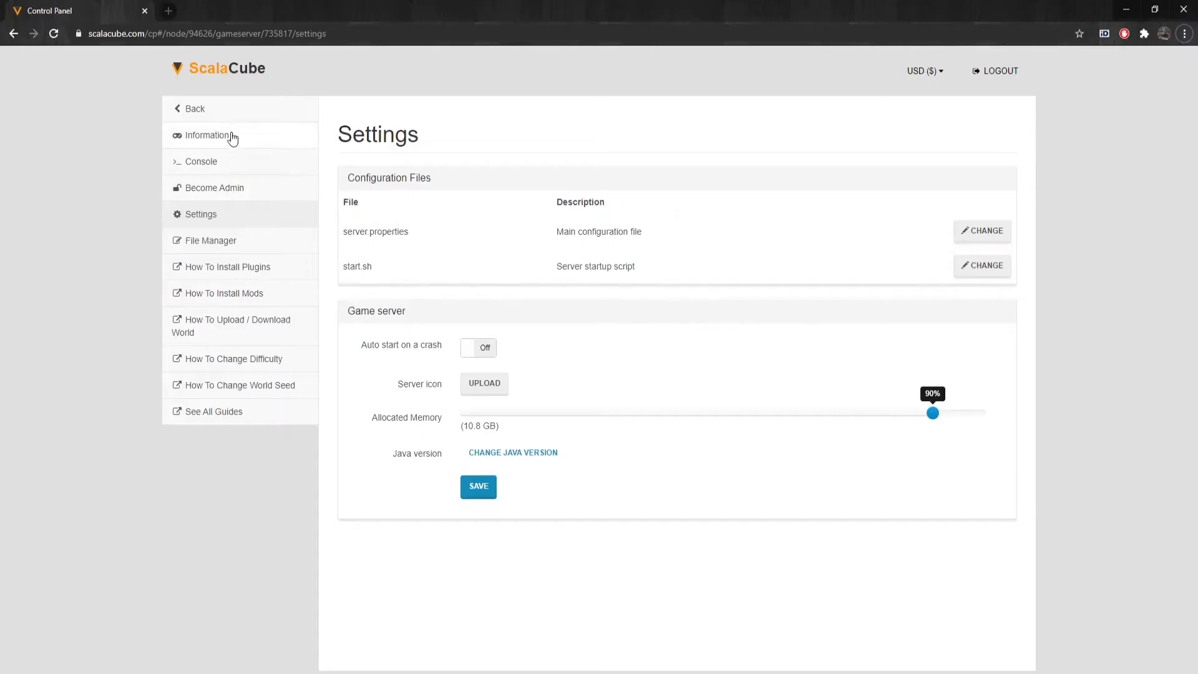
pyautogui.click(195, 108)
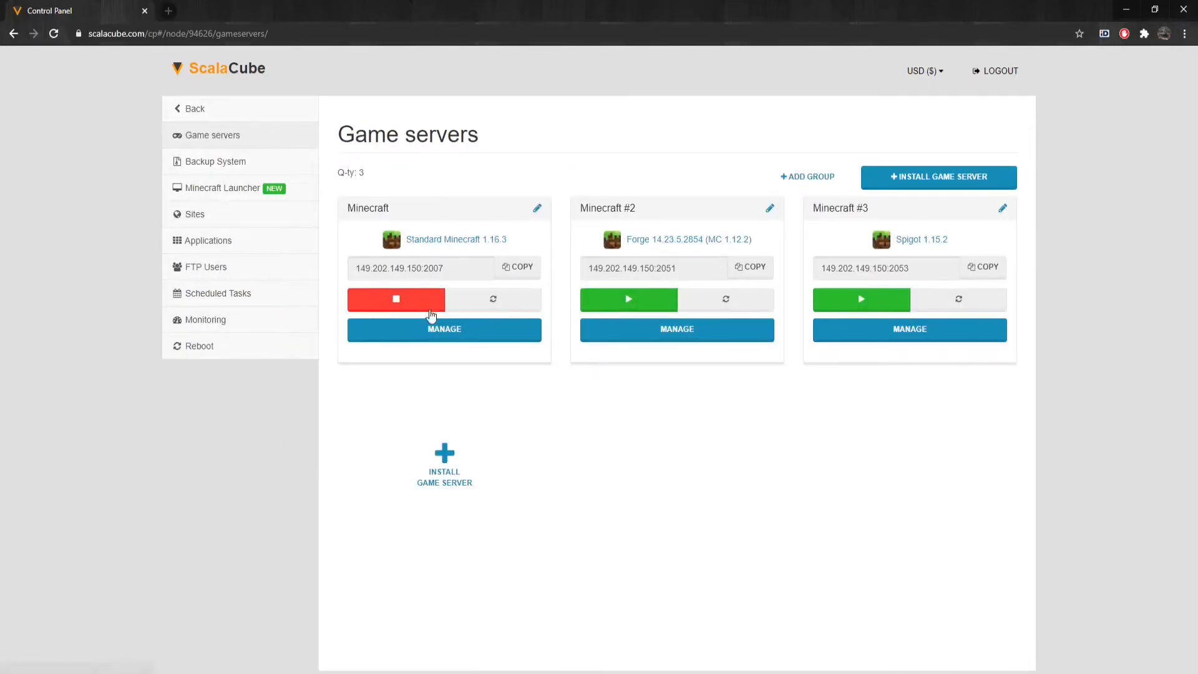
pyautogui.click(444, 330)
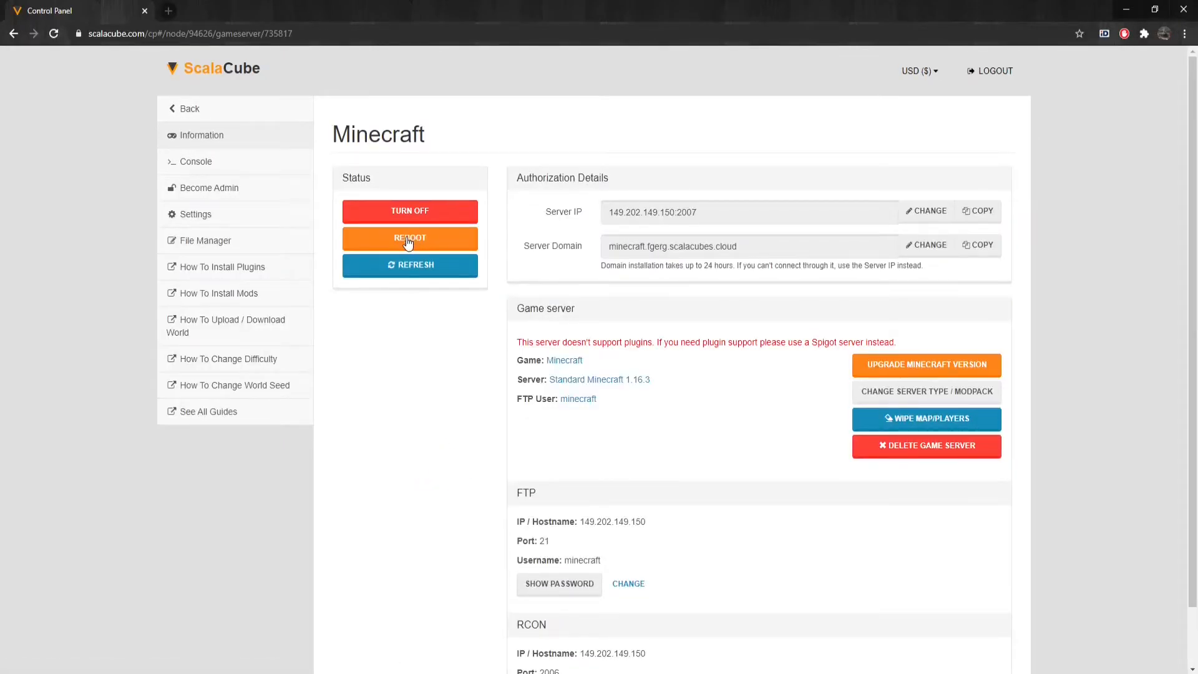
pyautogui.click(409, 237)
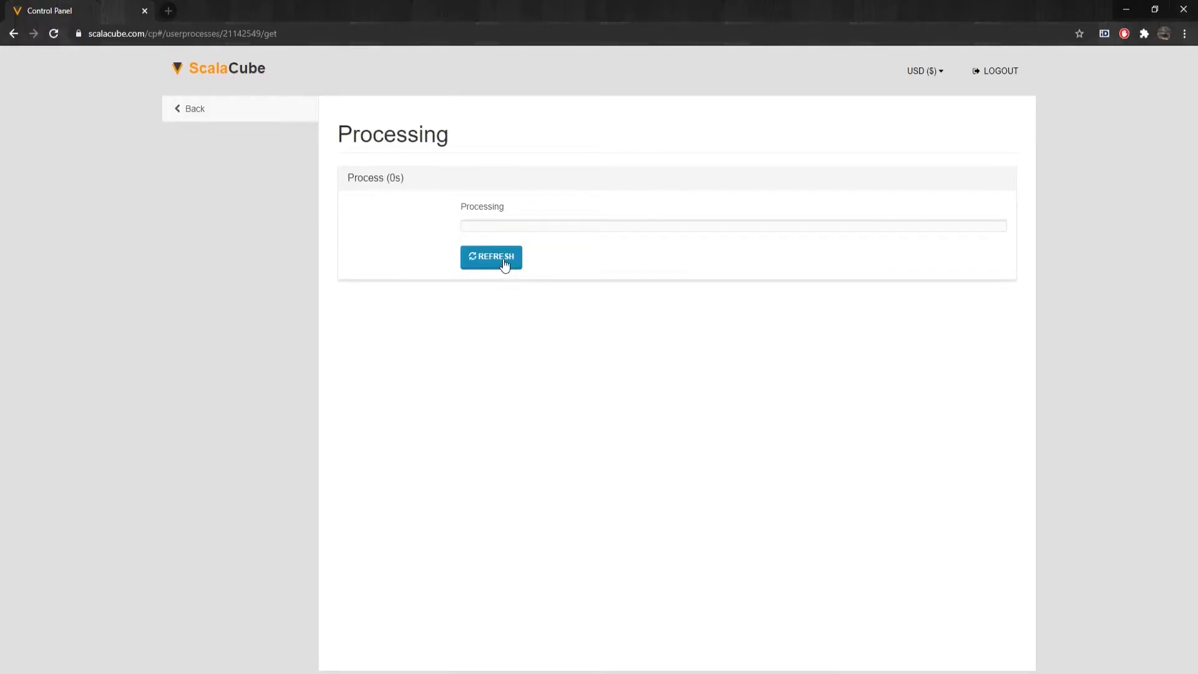